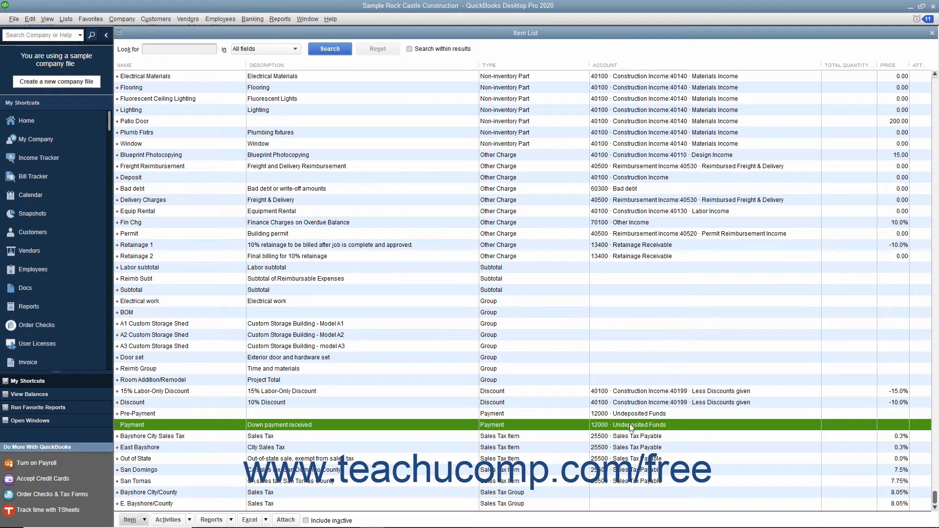
{"action": "mouse_move", "coordinate": [628, 423]}
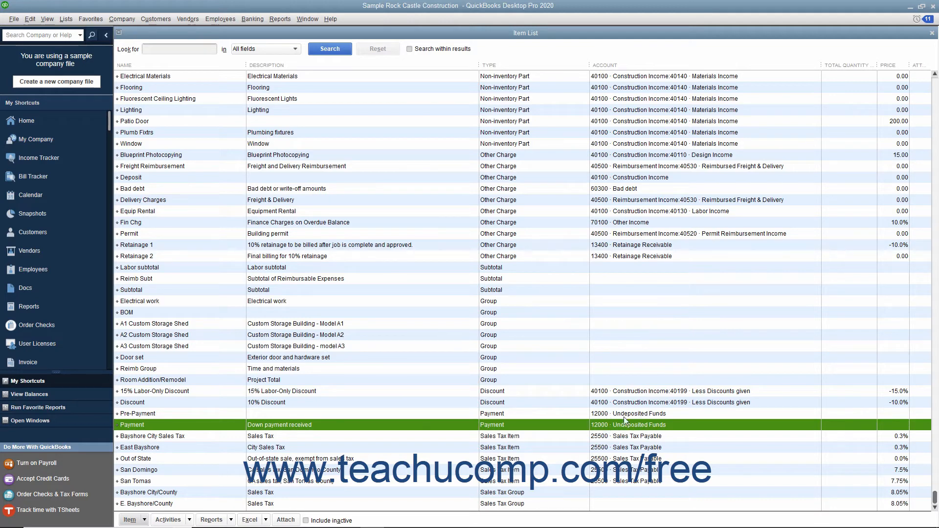
{"action": "mouse_move", "coordinate": [439, 439]}
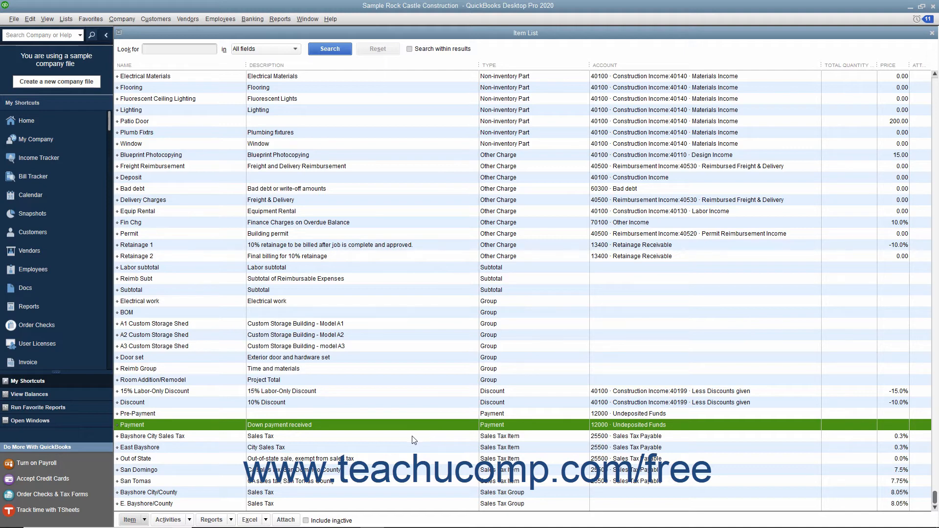
- Begin a new item from the Item List and choose Payment as its type
{"action": "left_click", "coordinate": [131, 519]}
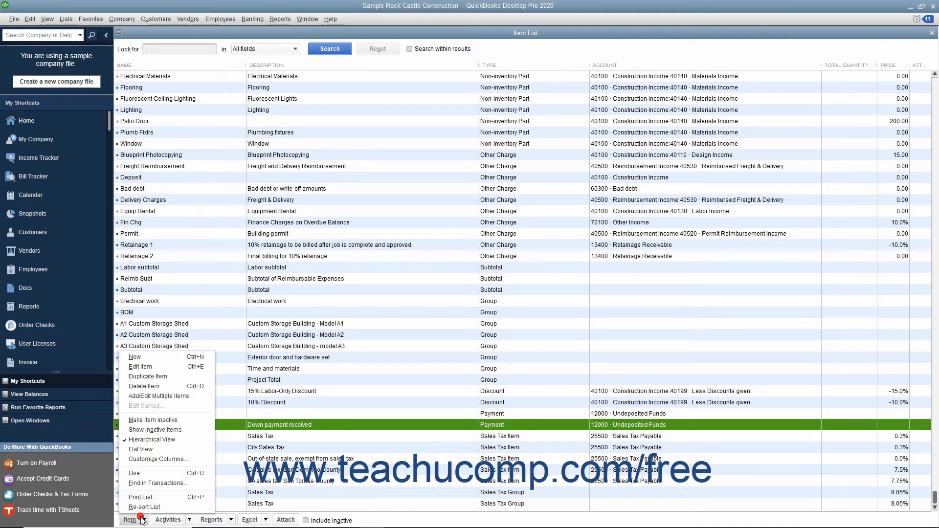
{"action": "mouse_move", "coordinate": [147, 376]}
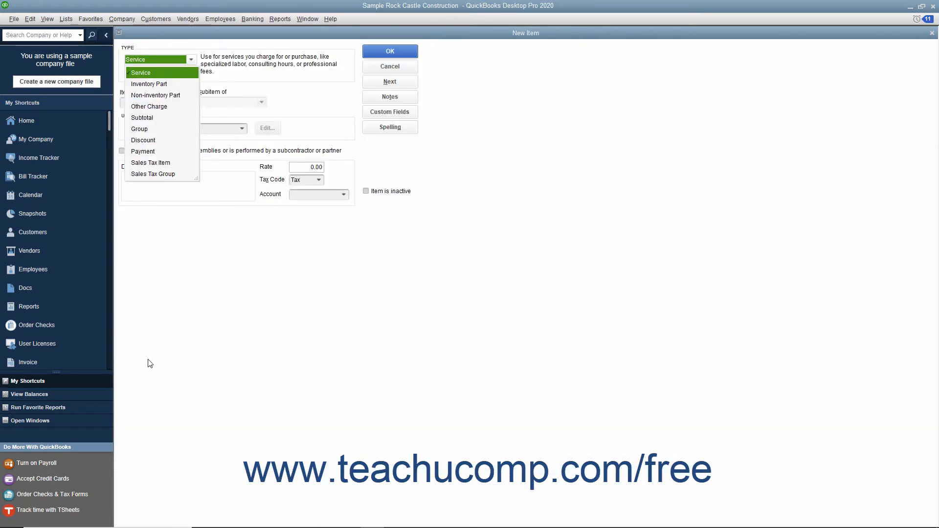
{"action": "mouse_move", "coordinate": [156, 155]}
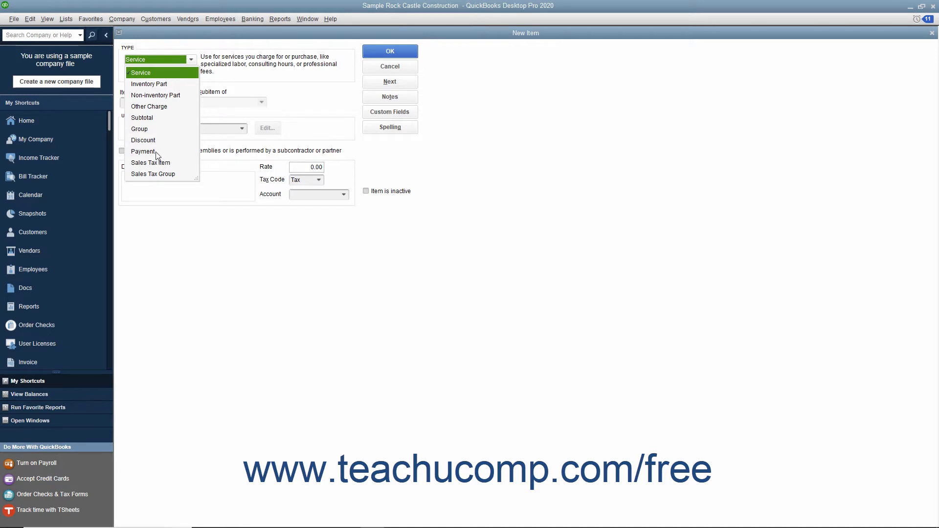
{"action": "left_click", "coordinate": [143, 151]}
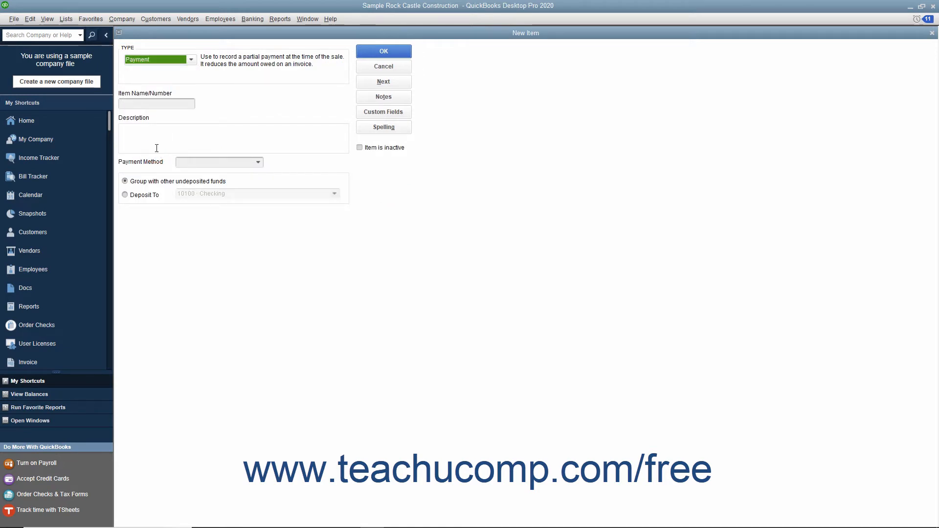
- Enter 'Cash down payment' as the item name and the same text as its description
{"action": "left_click", "coordinate": [156, 104]}
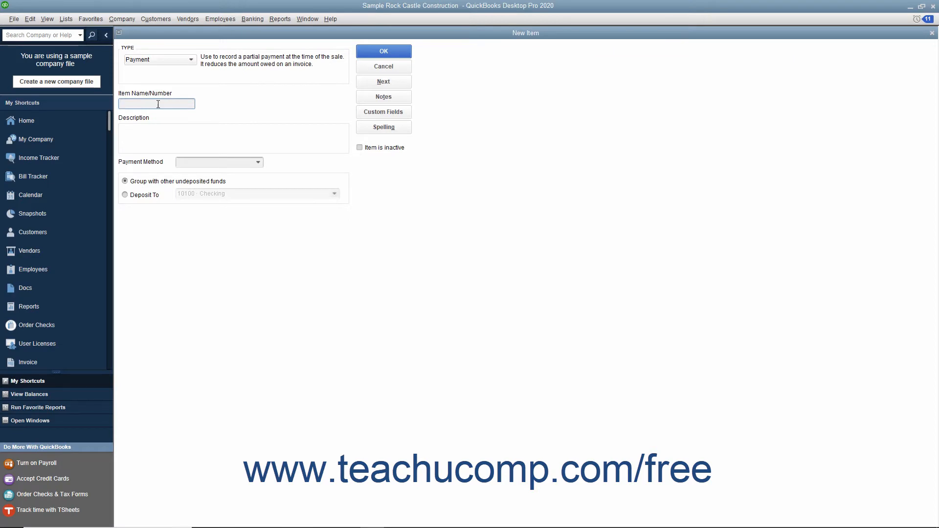
{"action": "type", "text": "Cash down payment"}
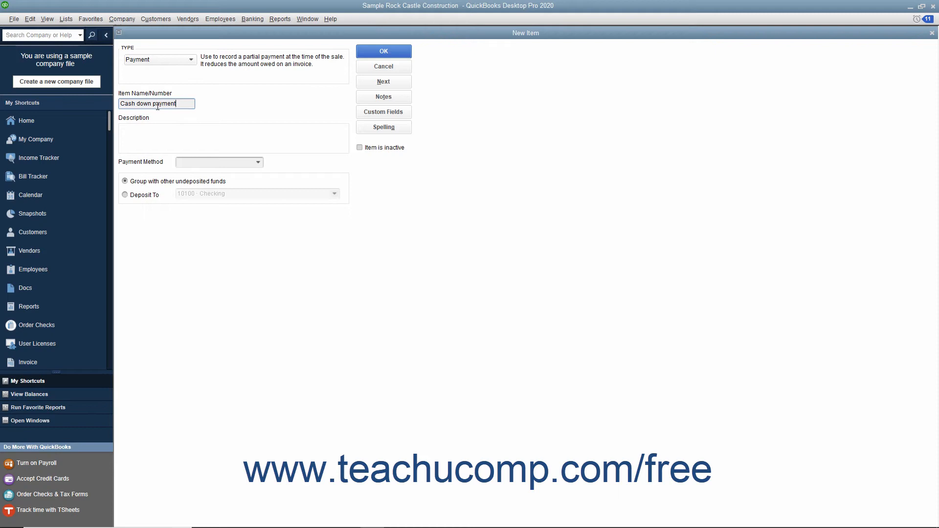
{"action": "left_click", "coordinate": [233, 138]}
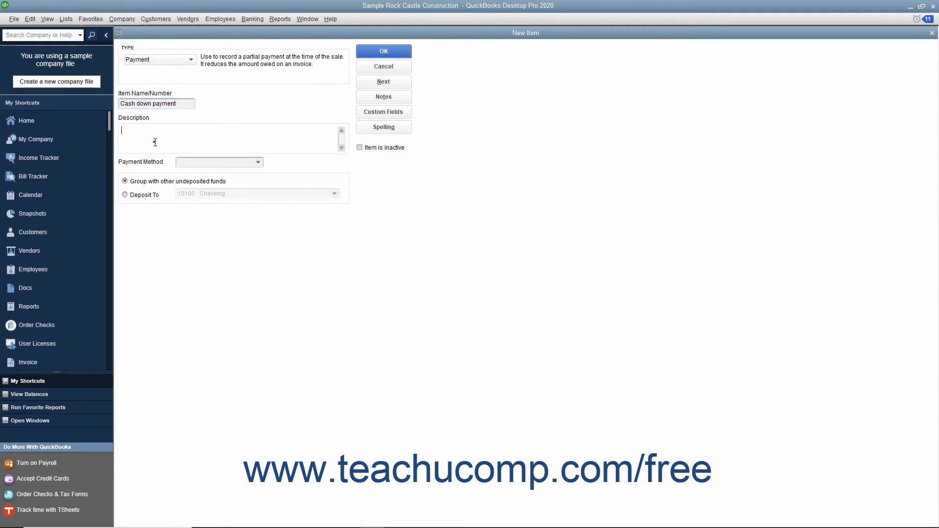
{"action": "type", "text": "Cash down payment"}
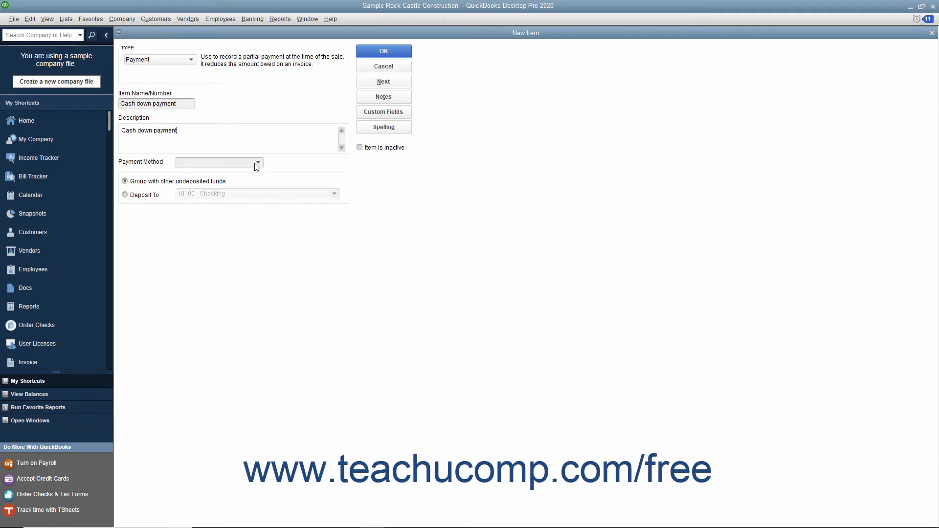
- Set the item's payment method to Cash
{"action": "left_click", "coordinate": [257, 162]}
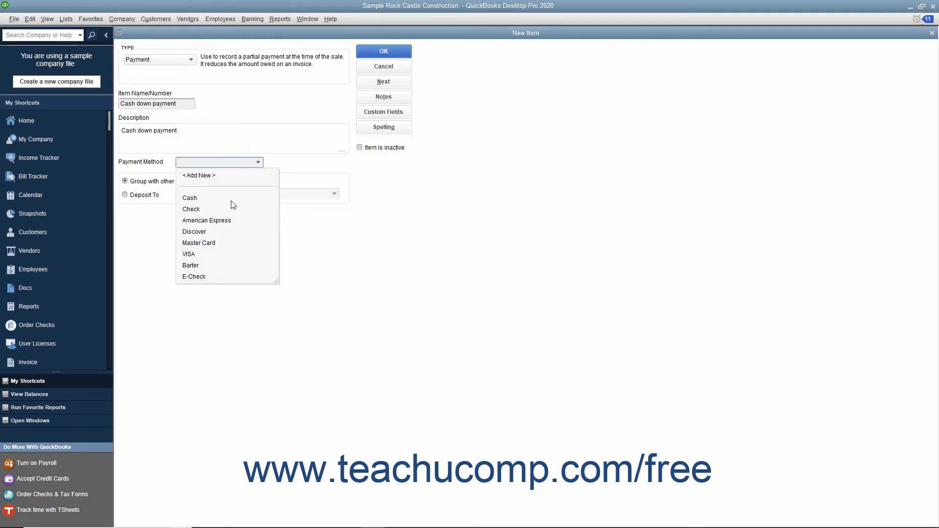
{"action": "left_click", "coordinate": [189, 198]}
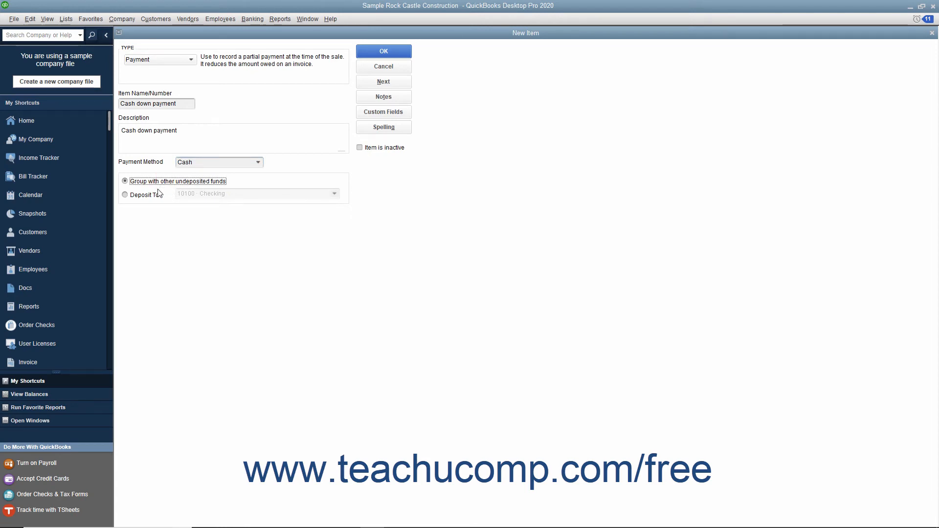
- Try Deposit To 10100 · Checking, revert to grouping with undeposited funds, and save the item
{"action": "left_click", "coordinate": [124, 194]}
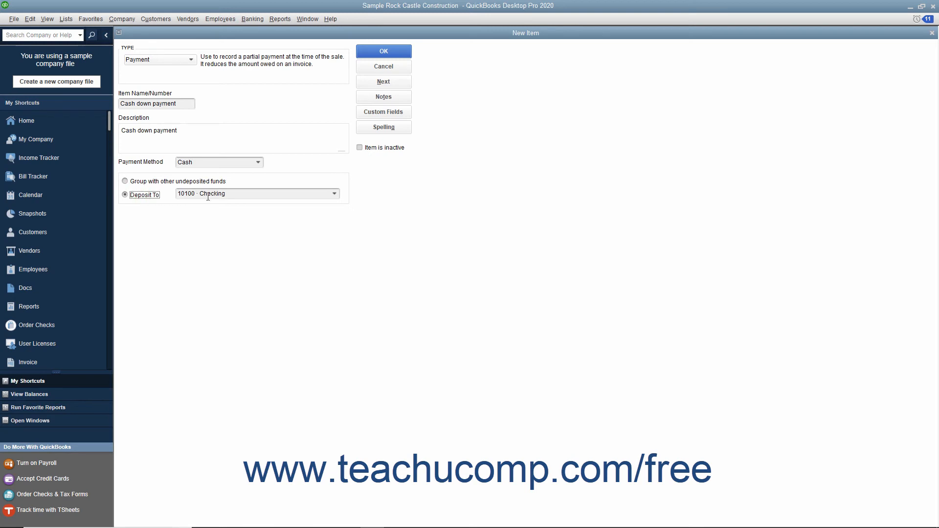
{"action": "left_click", "coordinate": [333, 194]}
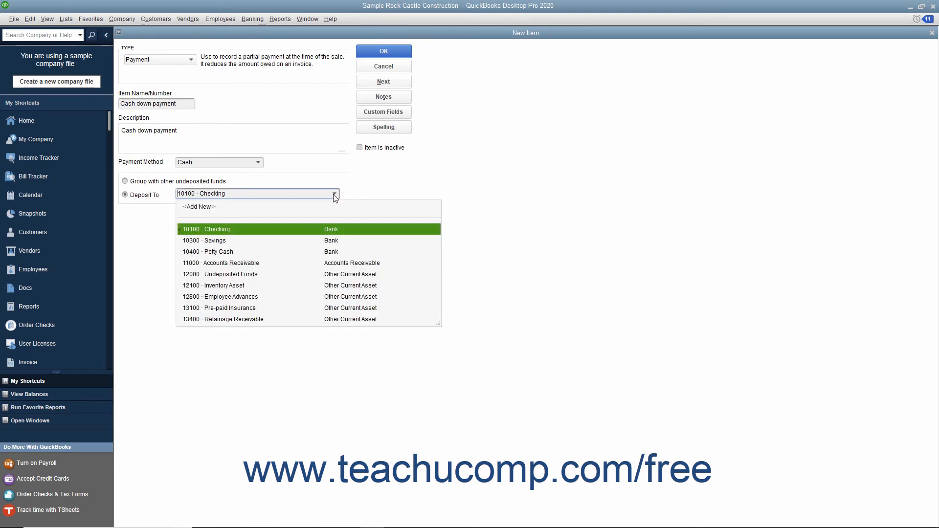
{"action": "left_click", "coordinate": [204, 229]}
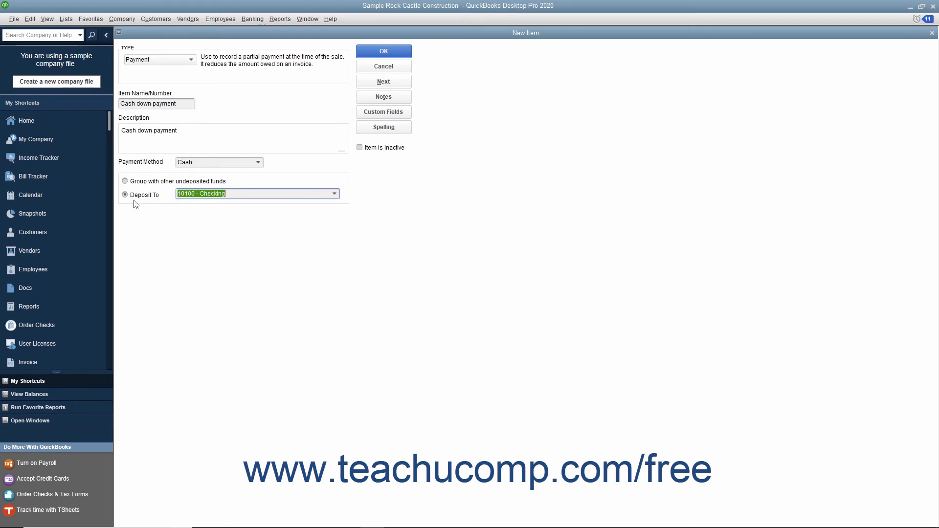
{"action": "left_click", "coordinate": [124, 181]}
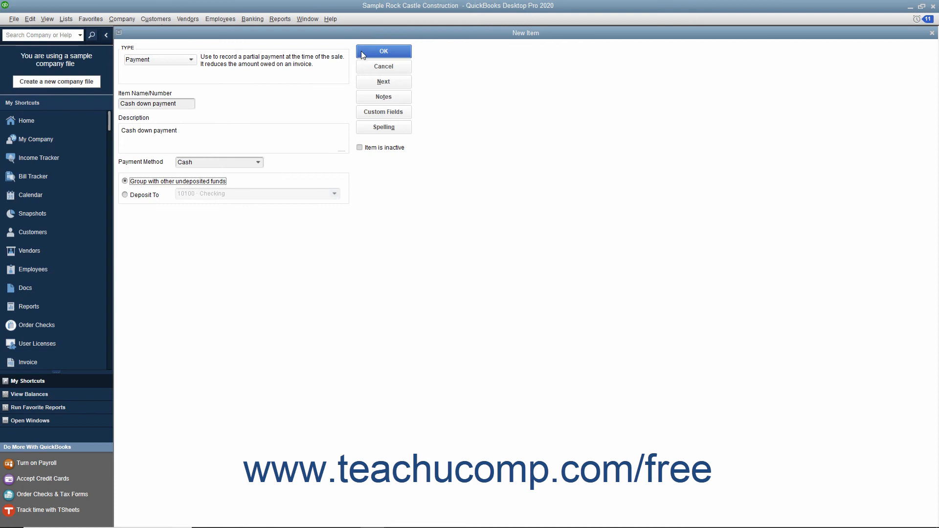
{"action": "left_click", "coordinate": [382, 51]}
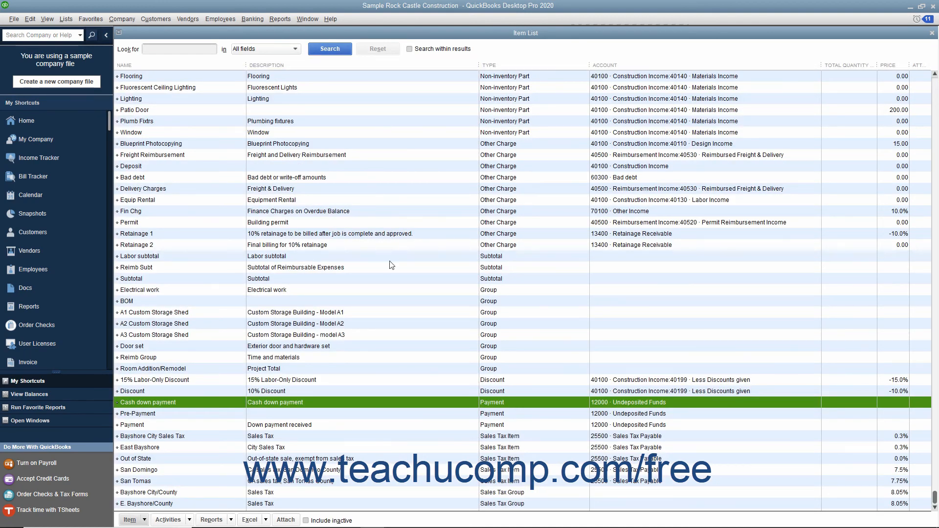